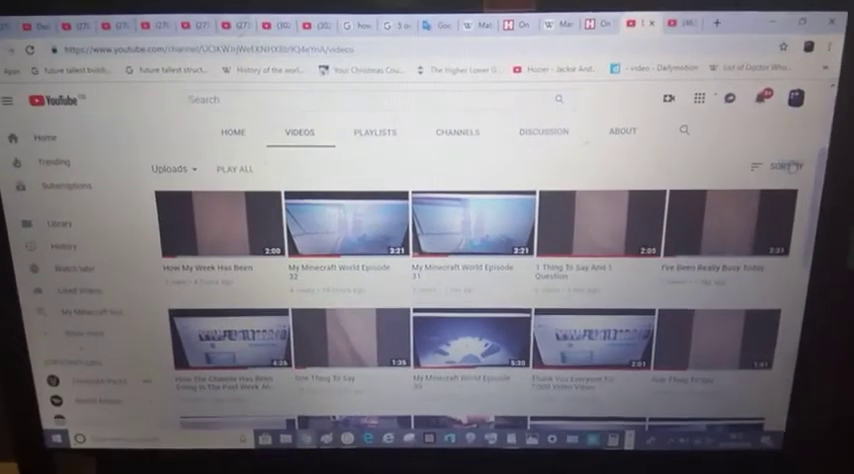
Open the Doctor Who–themed channel from the Channels list.
click(779, 164)
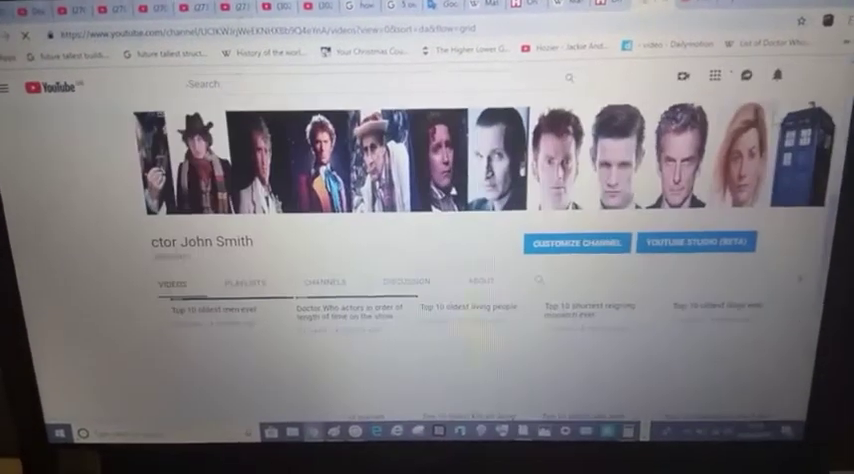
Scroll the uploads grid and open 'My Top 10 Doctors Of Doctor Who'.
scroll(down, 3)
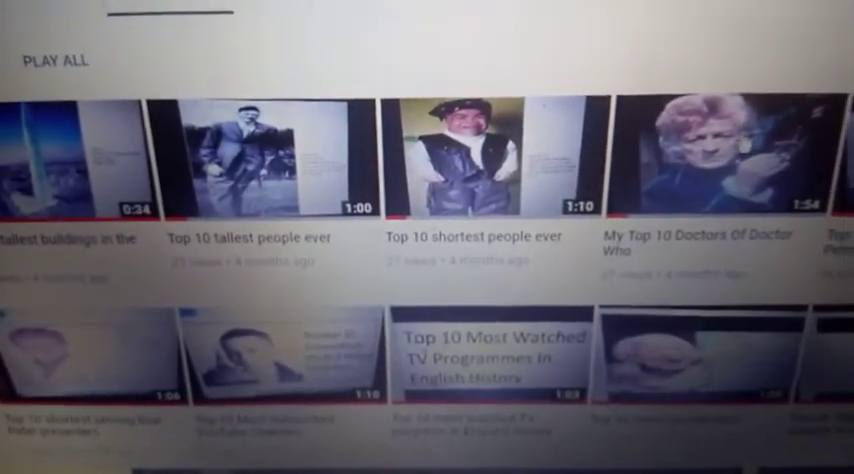
click(720, 150)
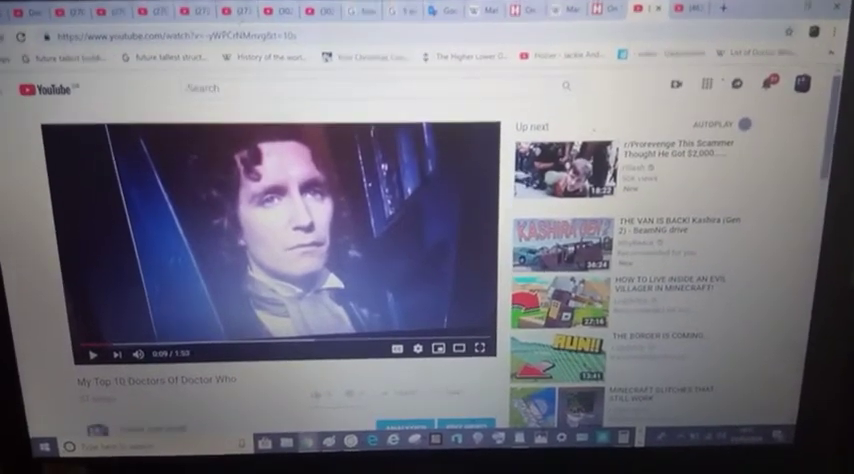
Scroll below the player to the single comment about background noise.
scroll(down, 3)
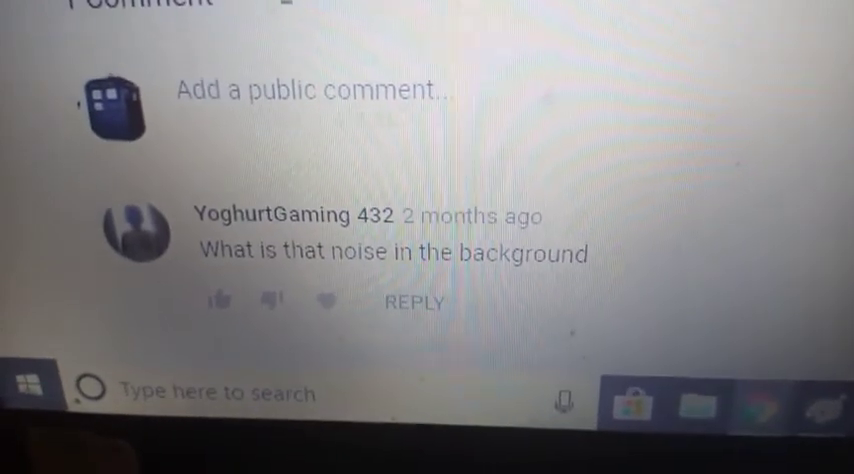